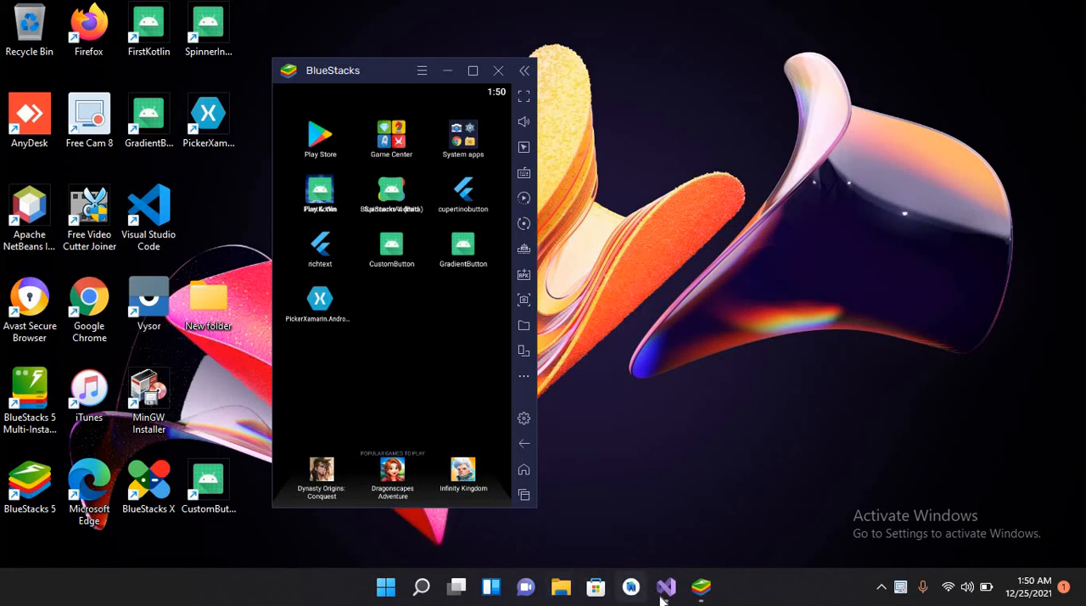
mouse_move(665, 586)
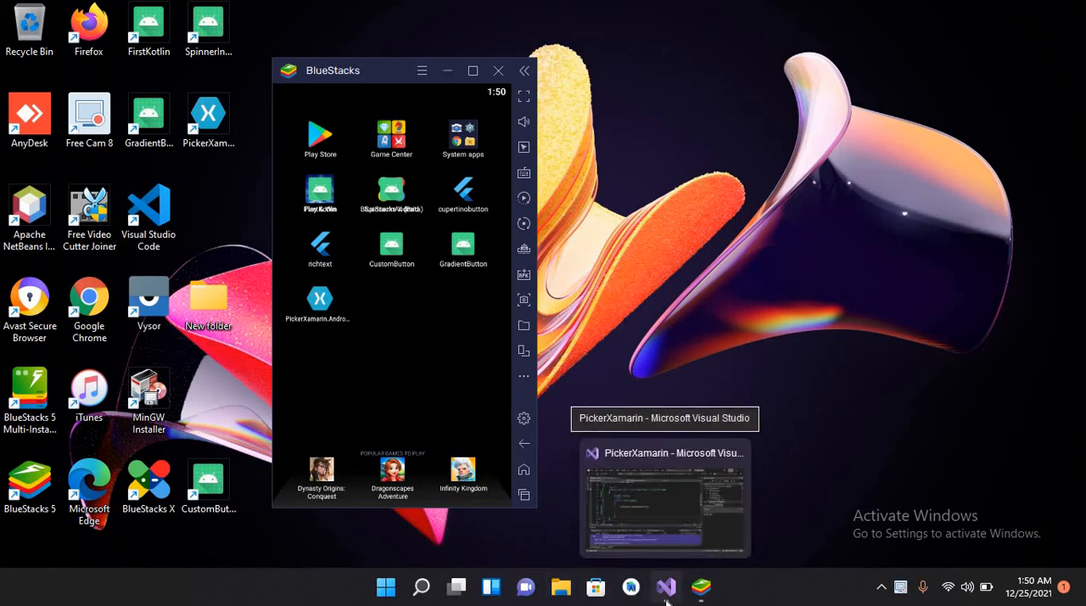
- Bring the PickerXamarin project window in Visual Studio to the front
left_click(665, 497)
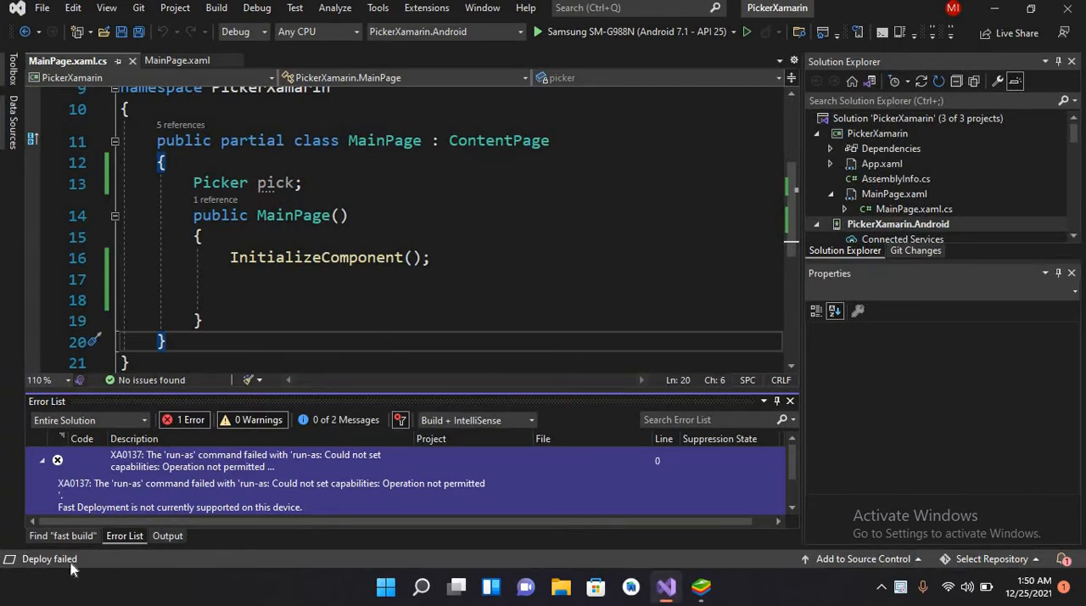
mouse_move(293, 466)
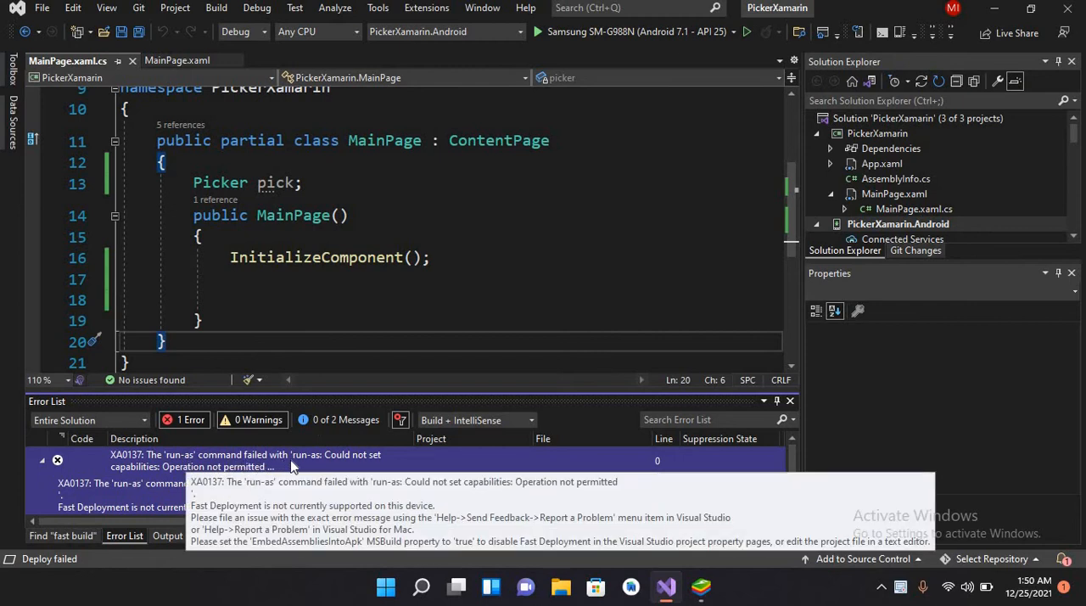
mouse_move(360, 466)
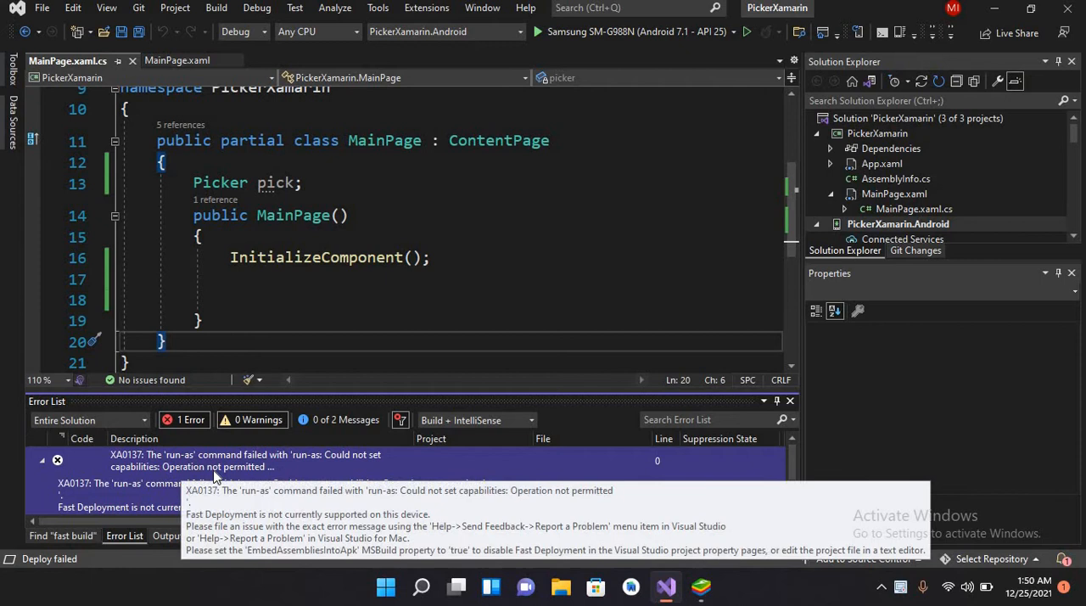
mouse_move(247, 476)
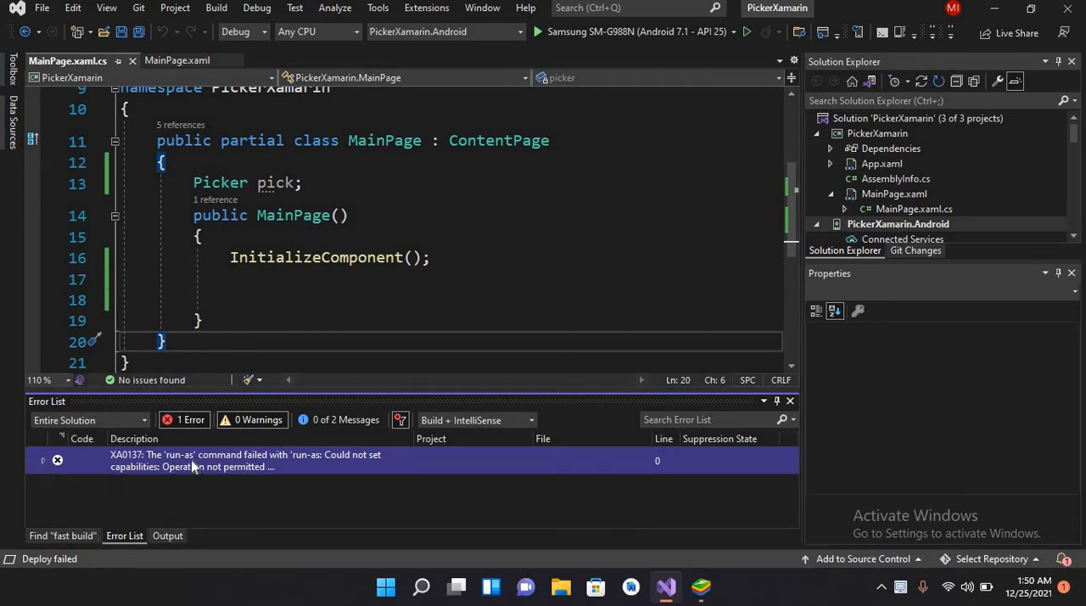
mouse_move(236, 485)
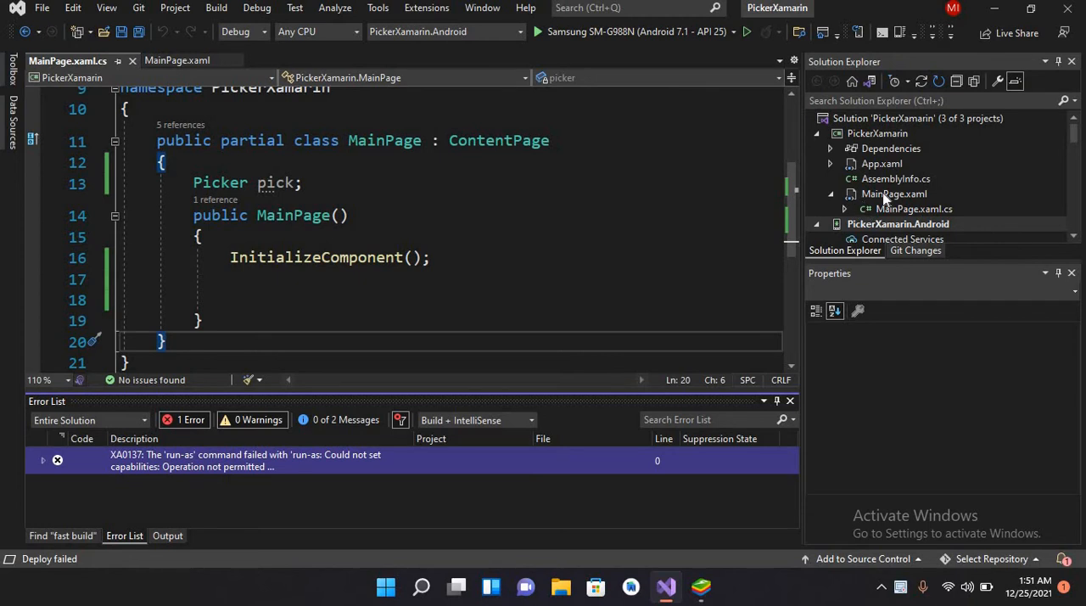
left_click(176, 60)
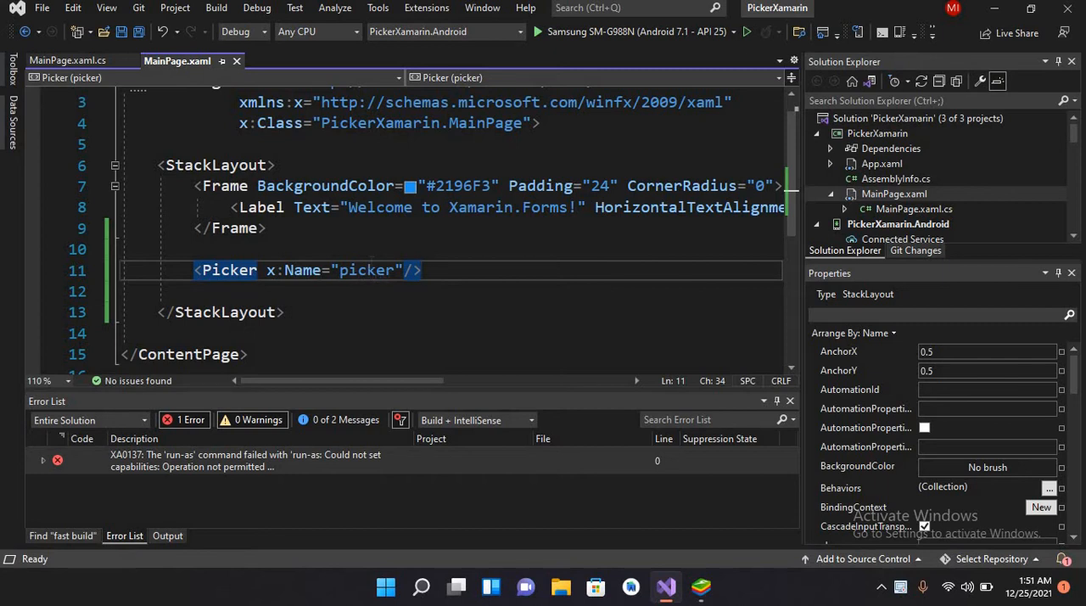
mouse_move(887, 219)
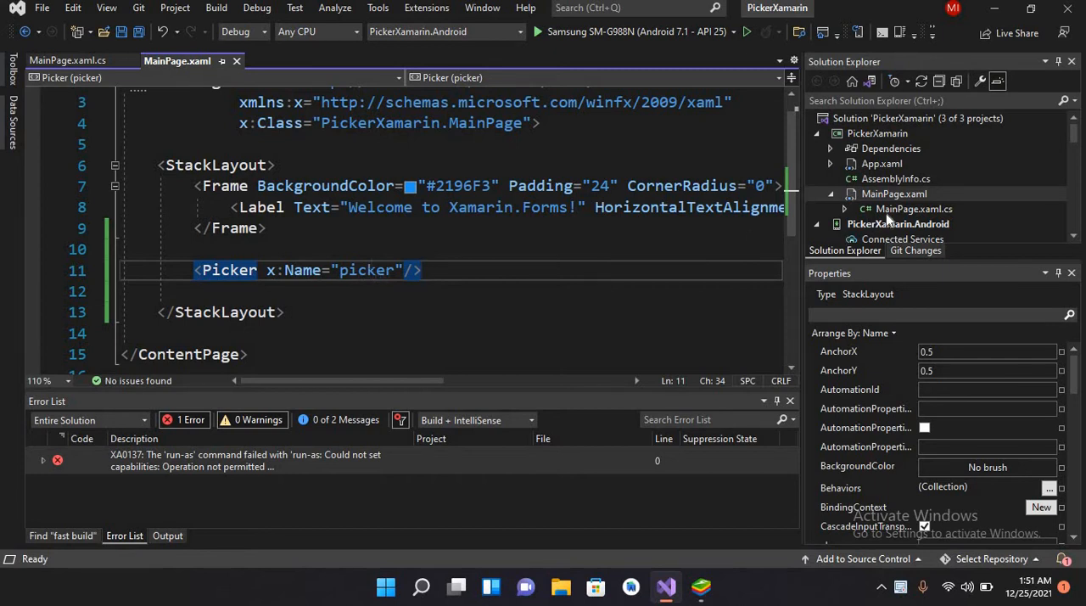
left_click(67, 60)
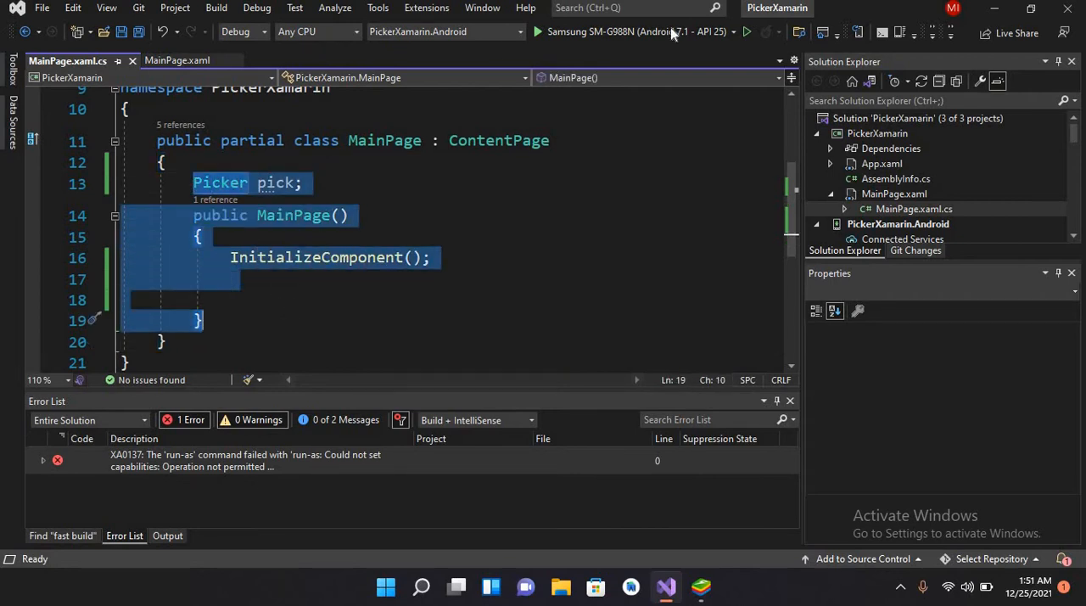
mouse_move(747, 33)
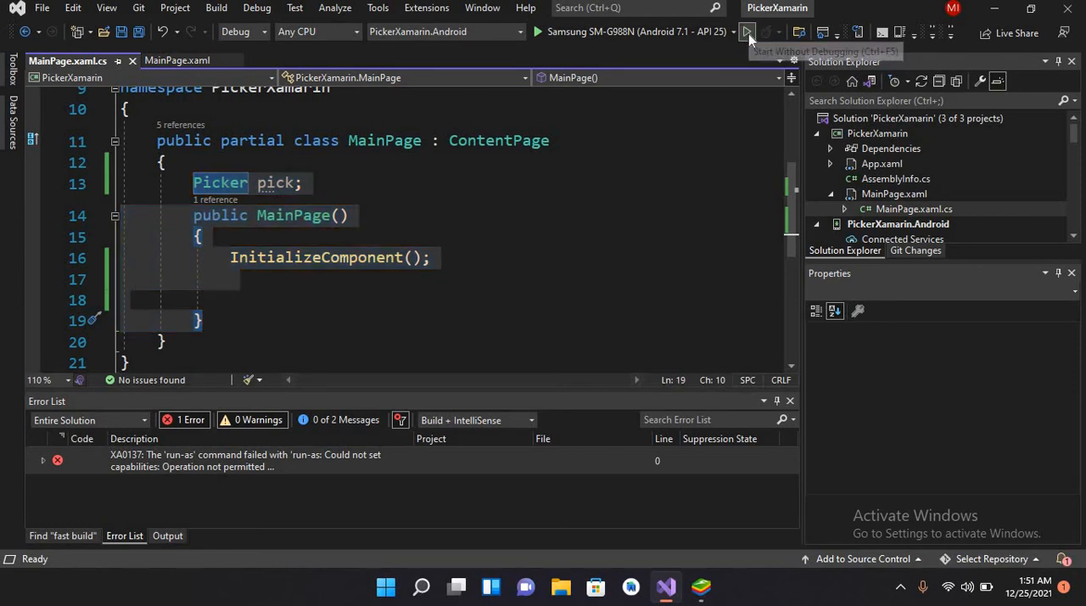
- Run the app without debugging and answer No to 'There were deployment errors. Continue?'
left_click(746, 31)
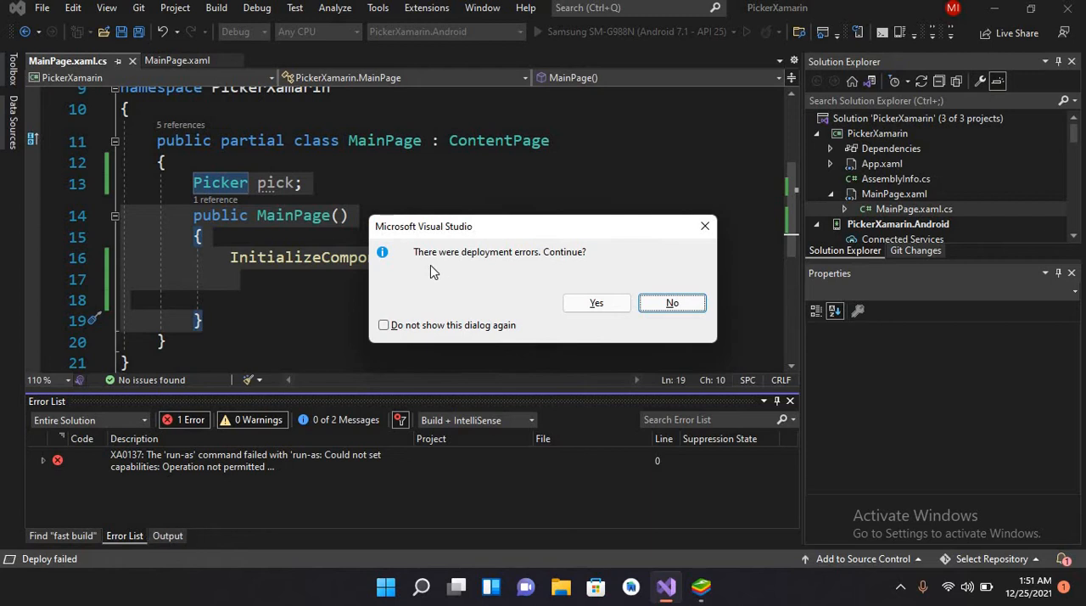
mouse_move(441, 272)
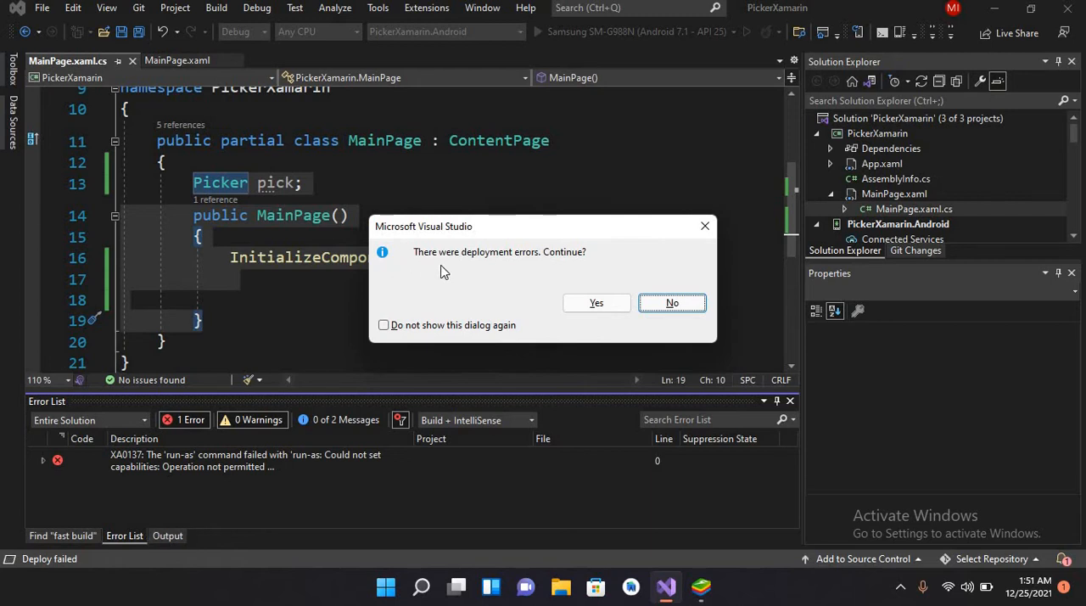
mouse_move(498, 268)
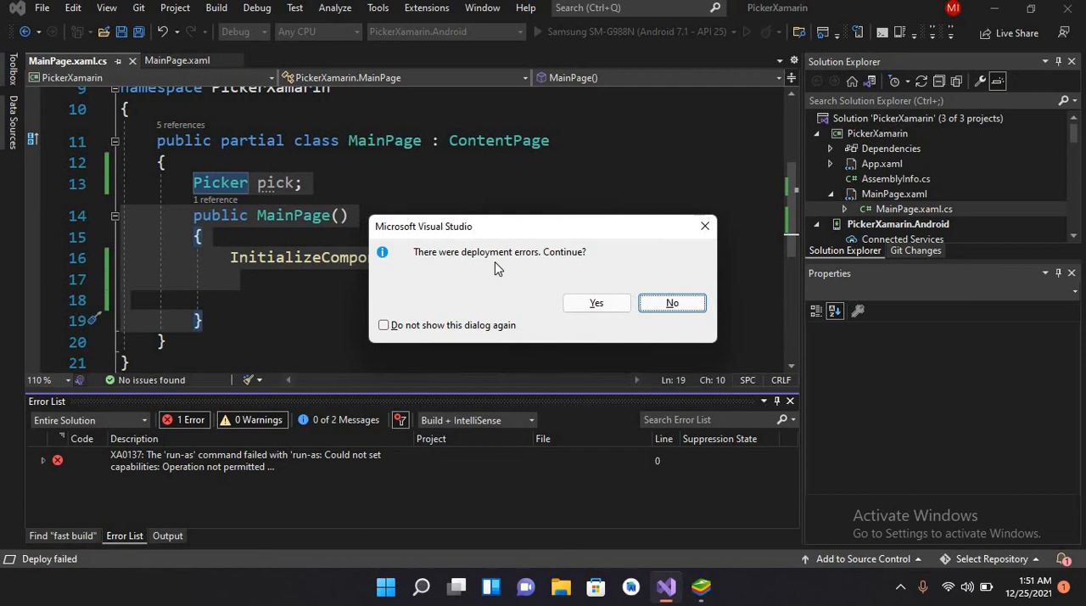
mouse_move(565, 270)
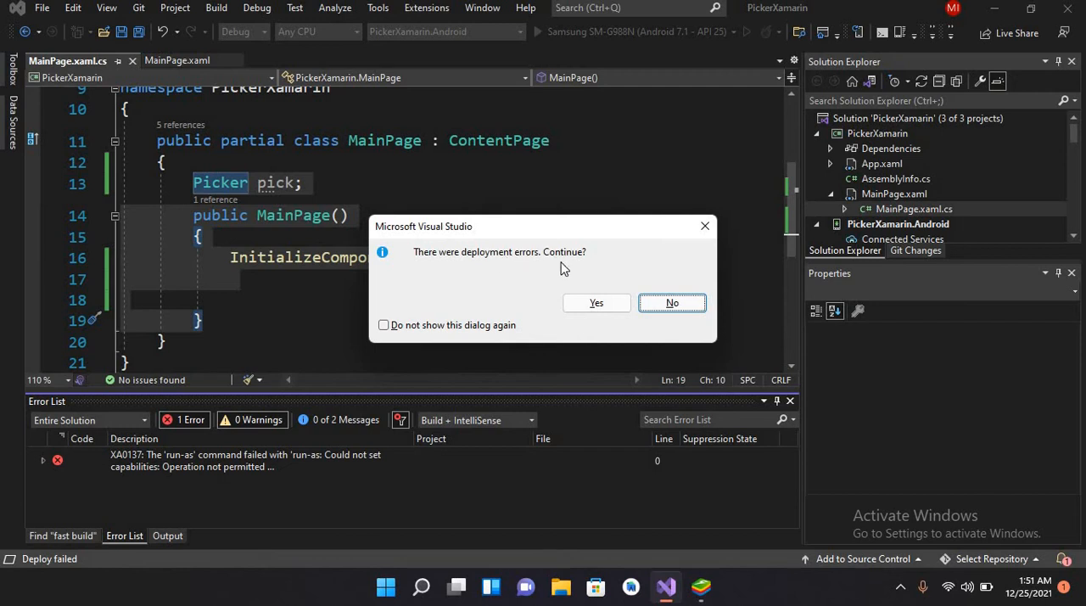
left_click(672, 302)
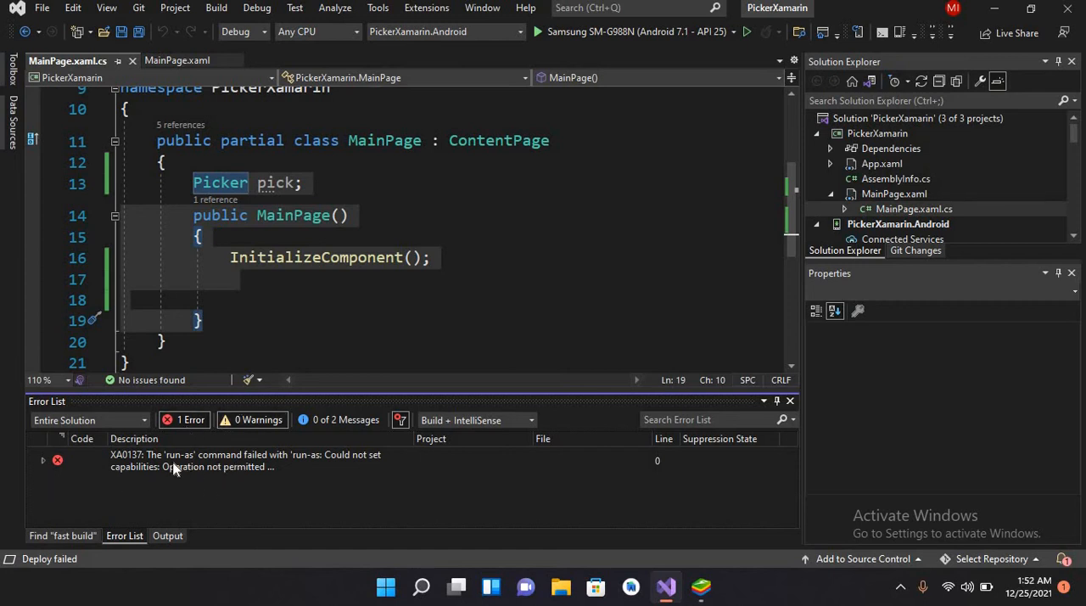
mouse_move(51, 473)
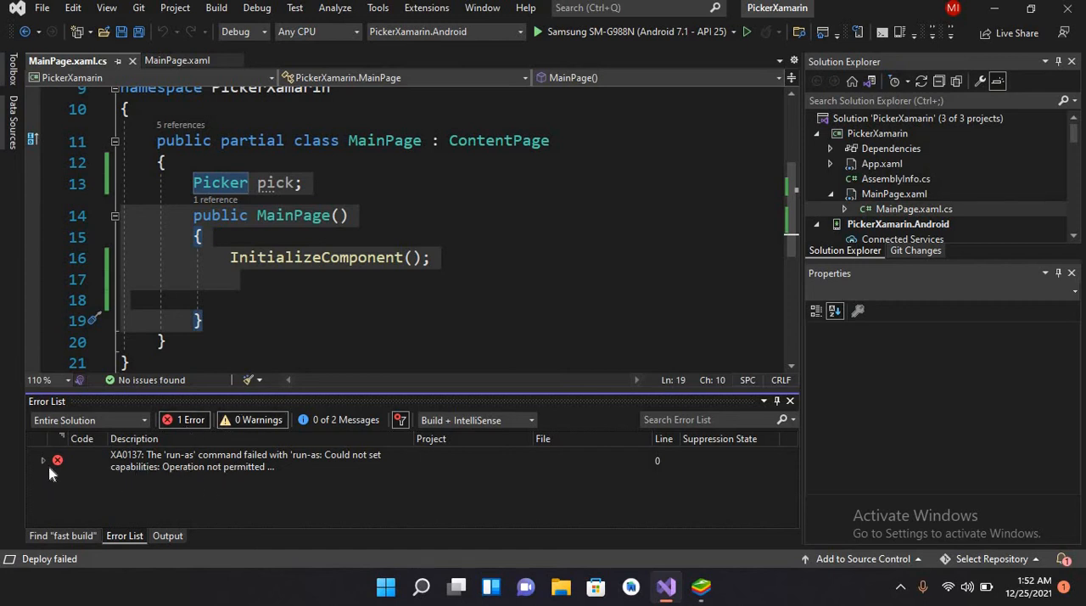
- Expand error XA0137 in the Error List to read that Fast Deployment is unsupported
left_click(42, 460)
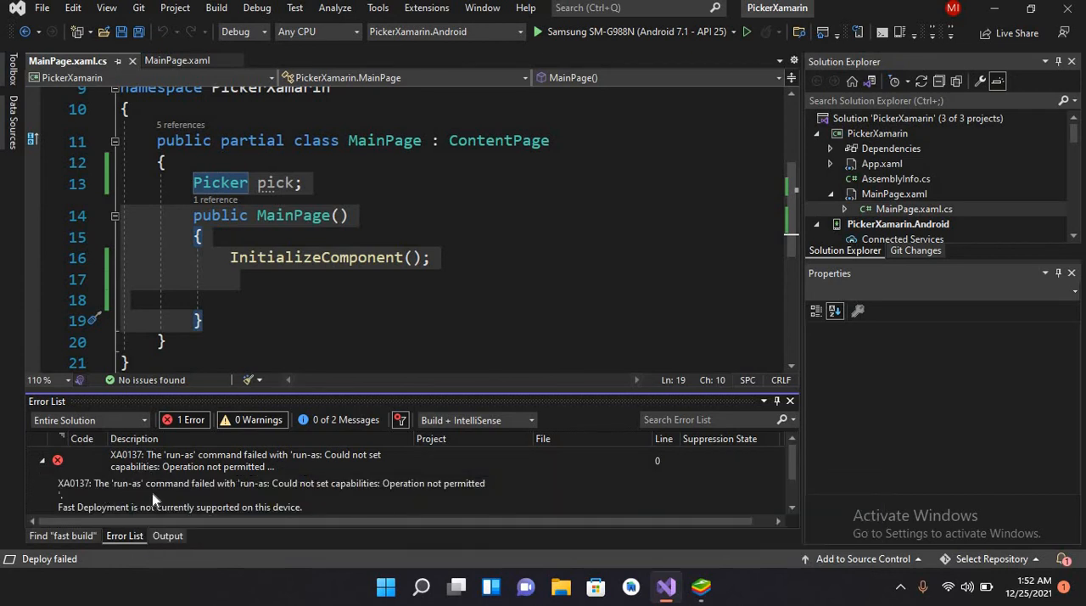
mouse_move(343, 498)
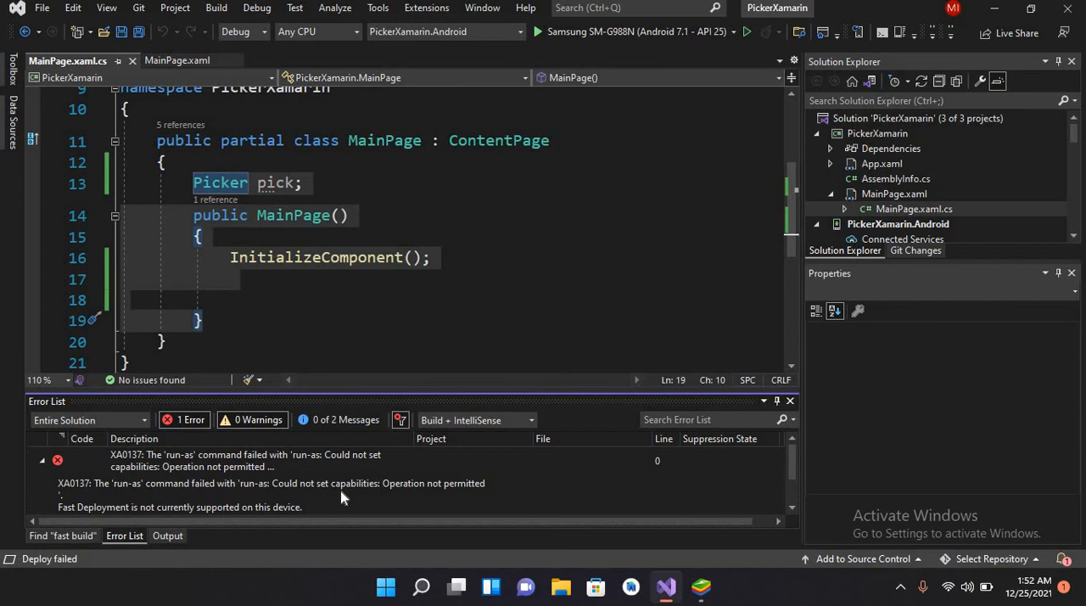
mouse_move(238, 516)
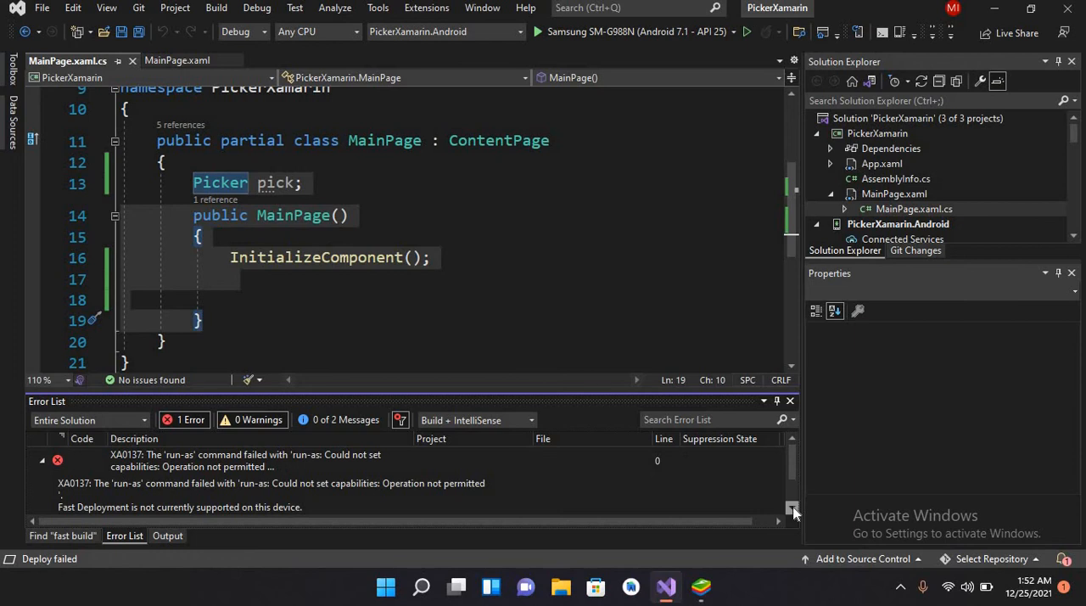
scroll("down", 3)
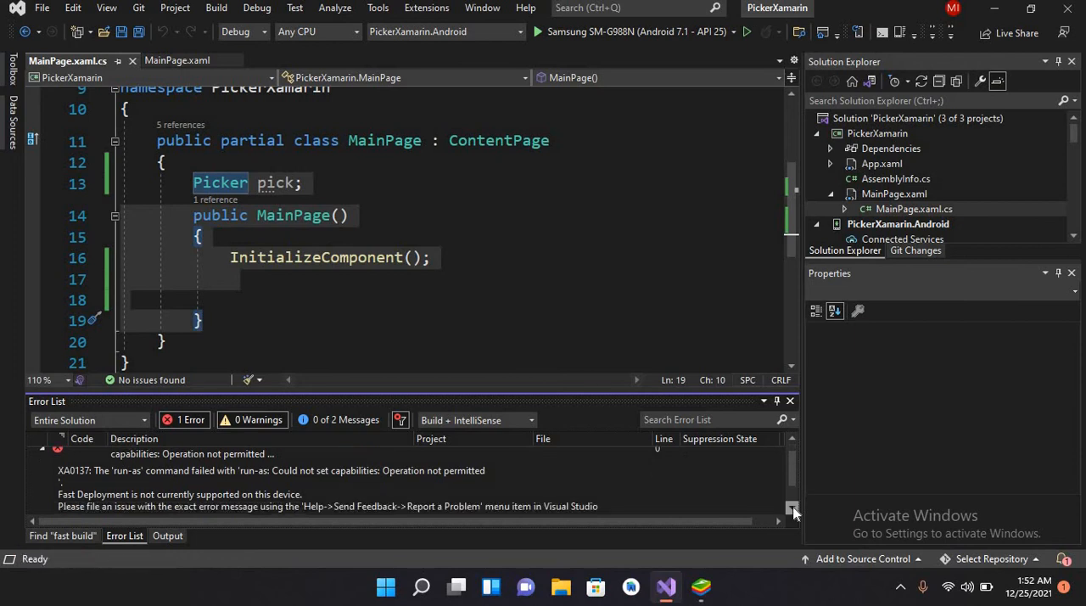
mouse_move(140, 518)
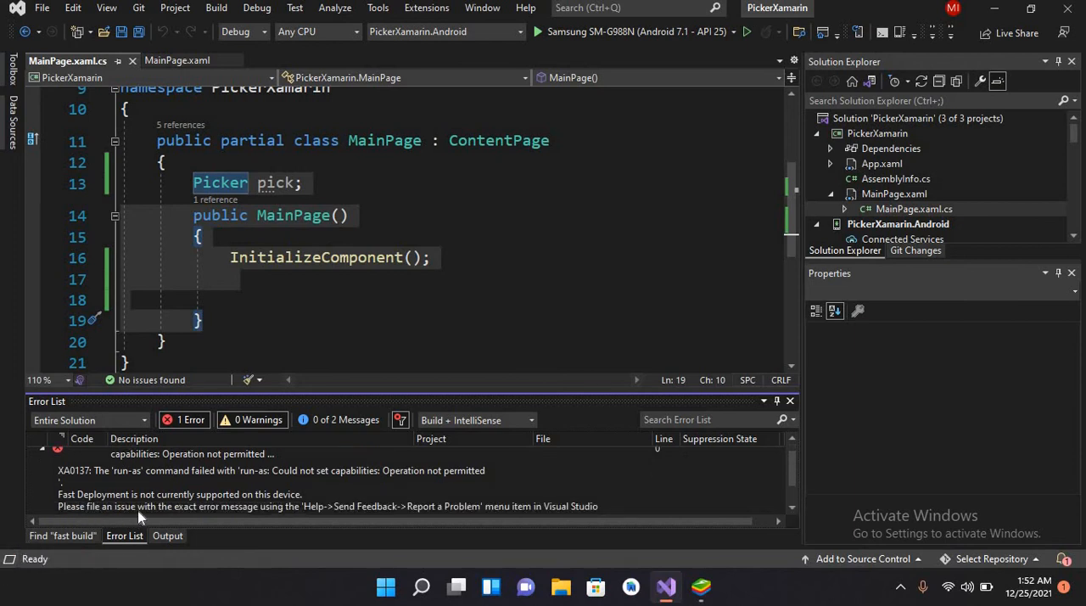
mouse_move(274, 516)
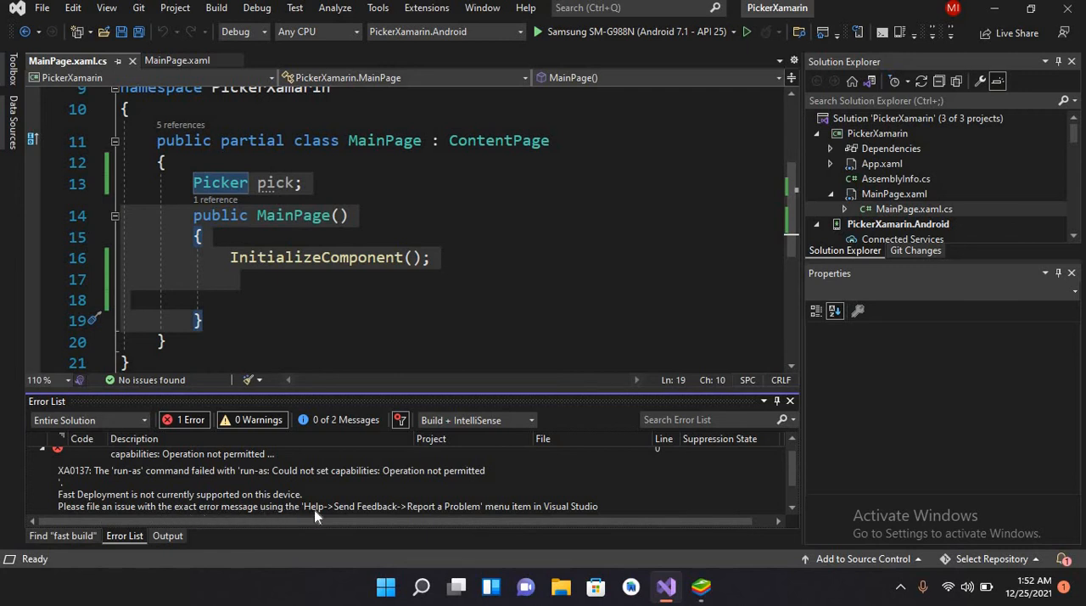
mouse_move(700, 586)
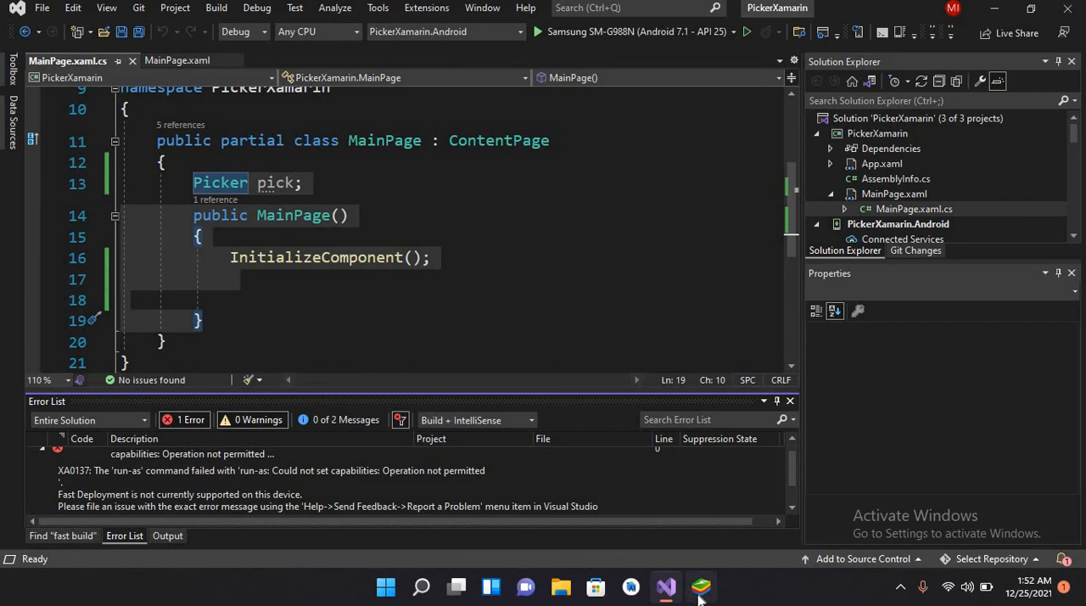
- Check BlueStacks, then collapse the PickerXamarin and PickerXamarin.Android nodes in Solution Explorer
left_click(700, 587)
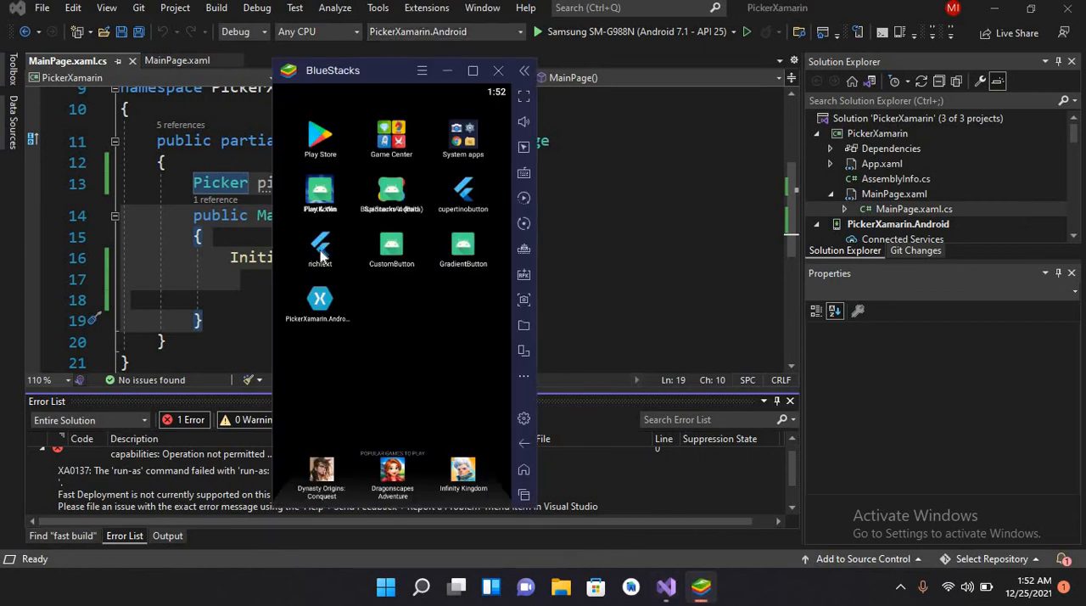
mouse_move(415, 287)
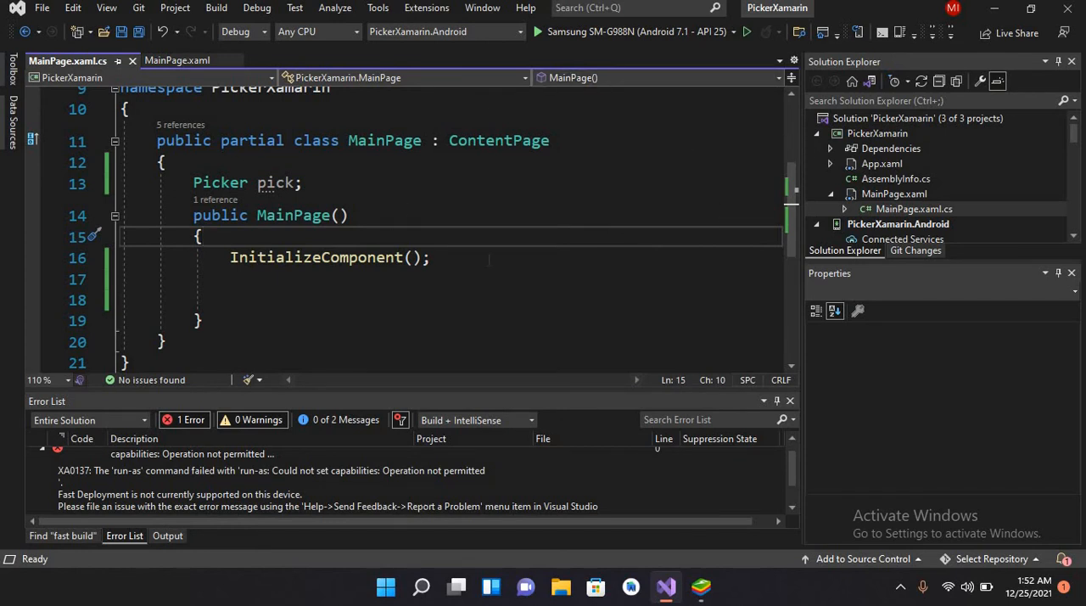
mouse_move(330, 257)
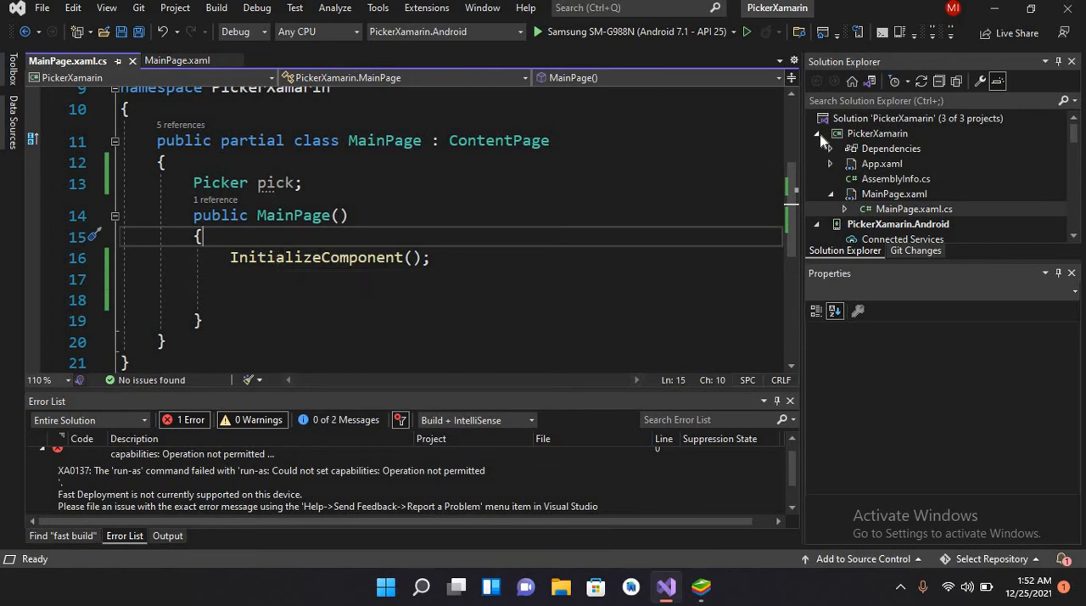
left_click(817, 133)
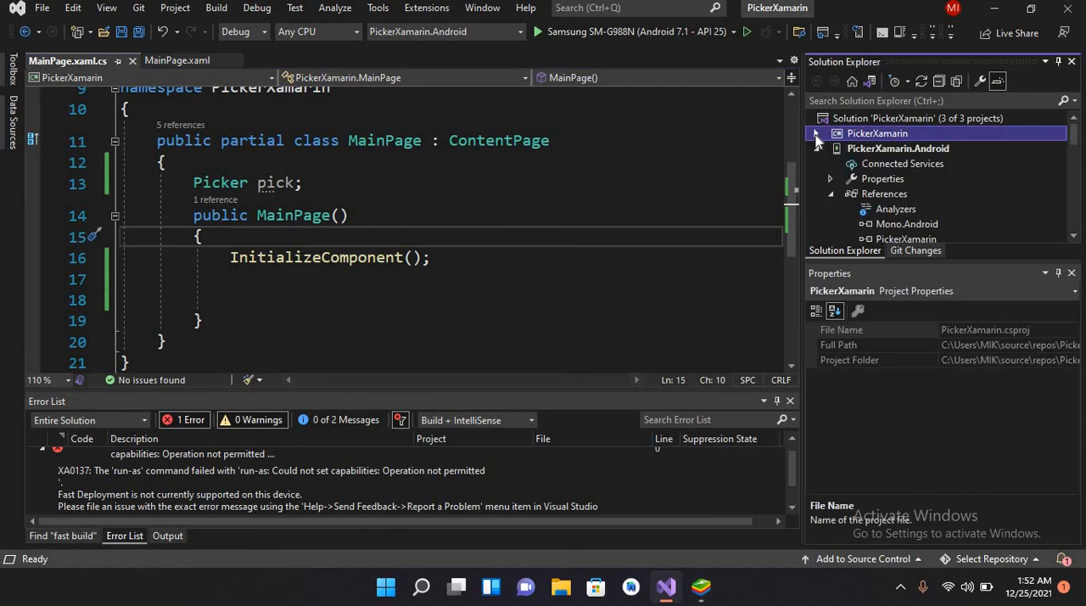
left_click(815, 148)
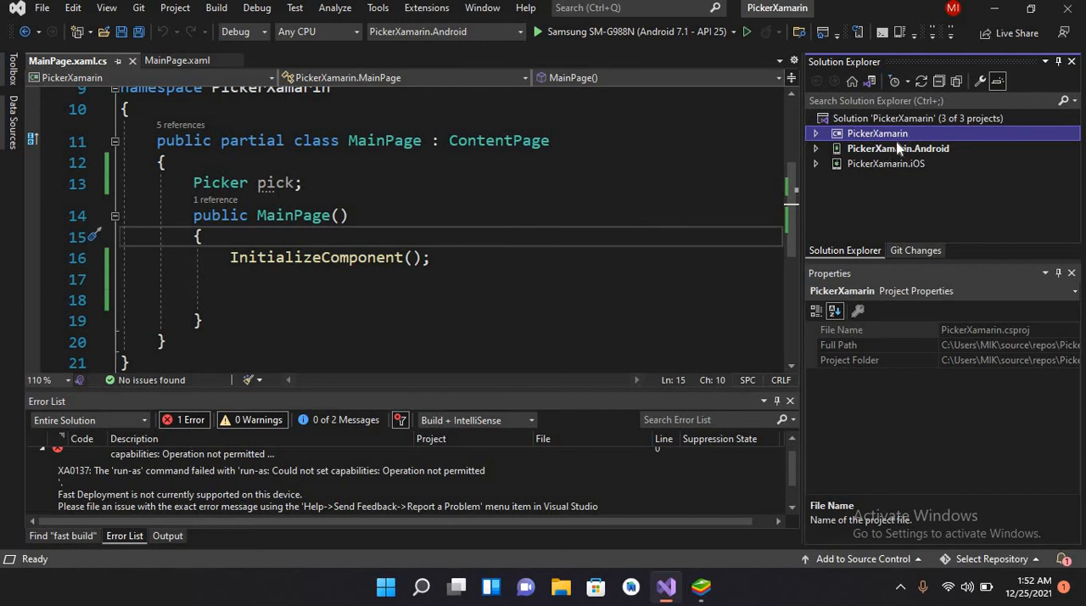
mouse_move(916, 177)
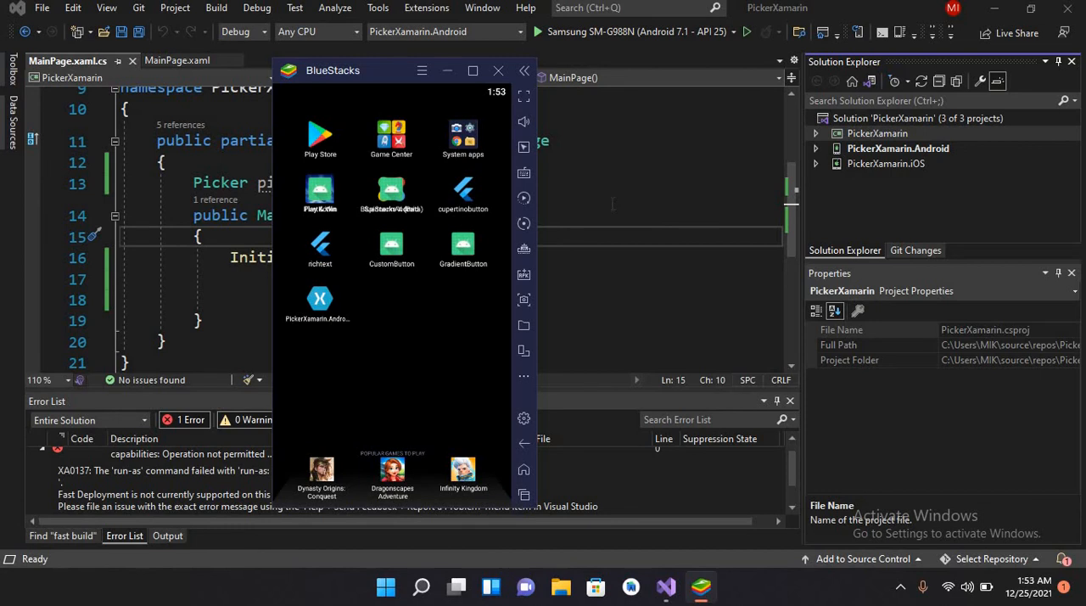
left_click(498, 70)
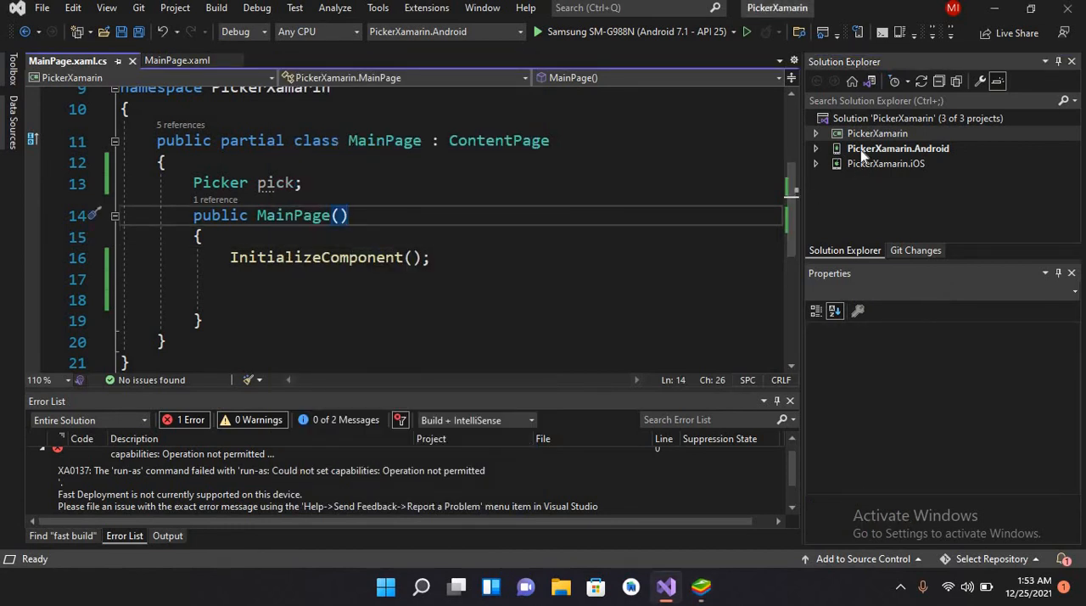
- Uncheck Use Fast Deployment in PickerXamarin.Android's Android Options properties
right_click(898, 148)
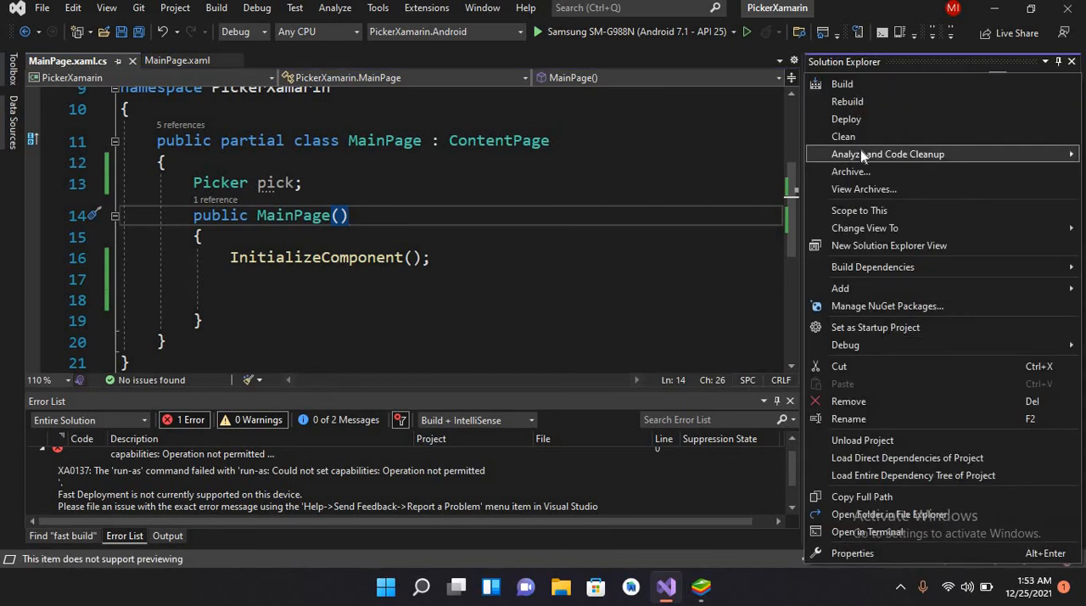
mouse_move(839, 550)
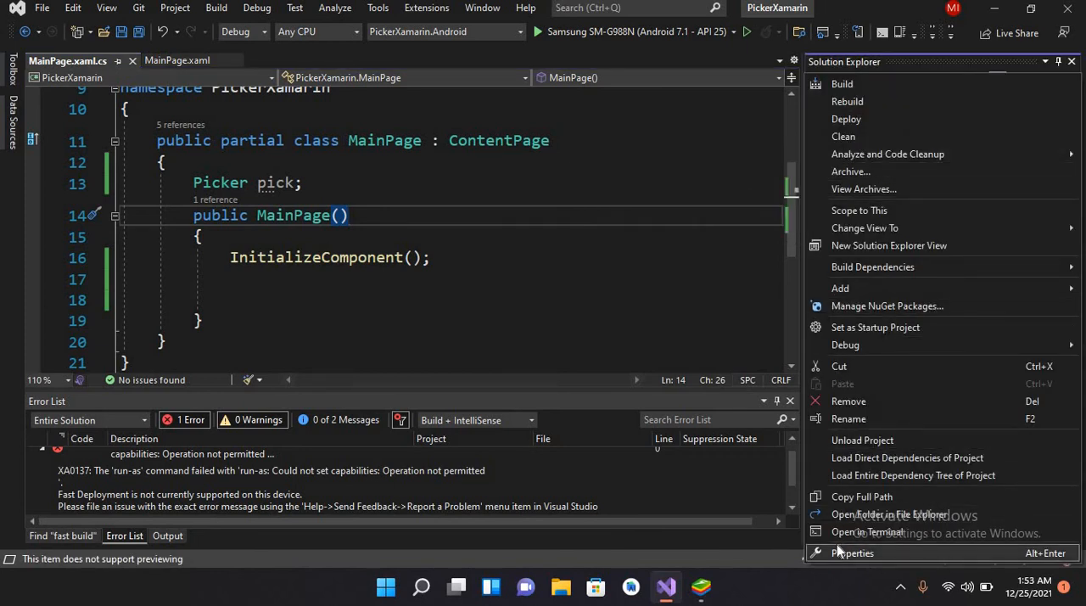
left_click(852, 552)
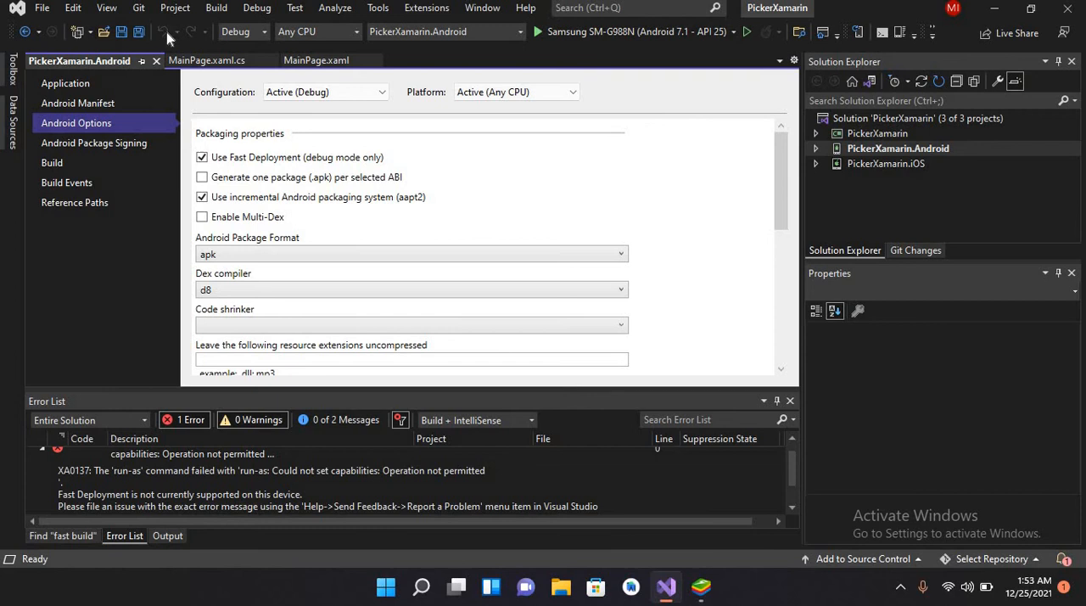
left_click(65, 83)
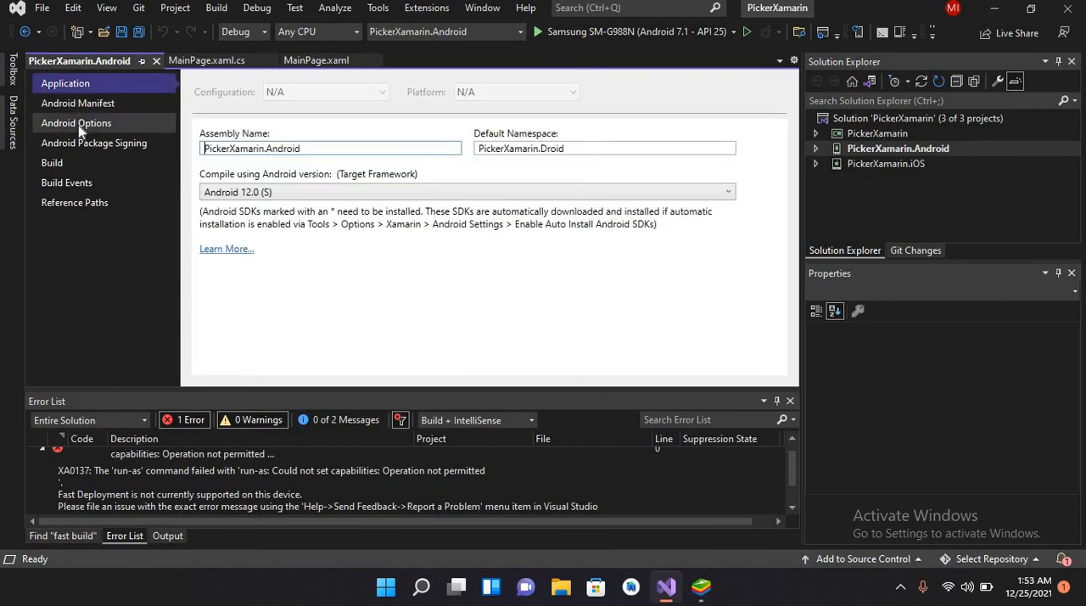
left_click(76, 122)
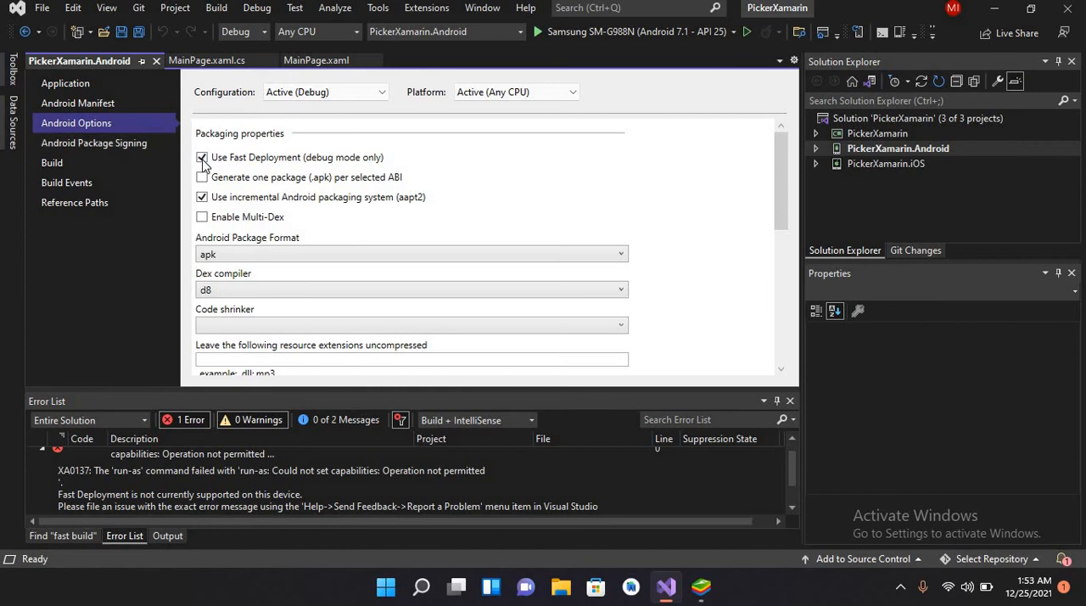
mouse_move(202, 157)
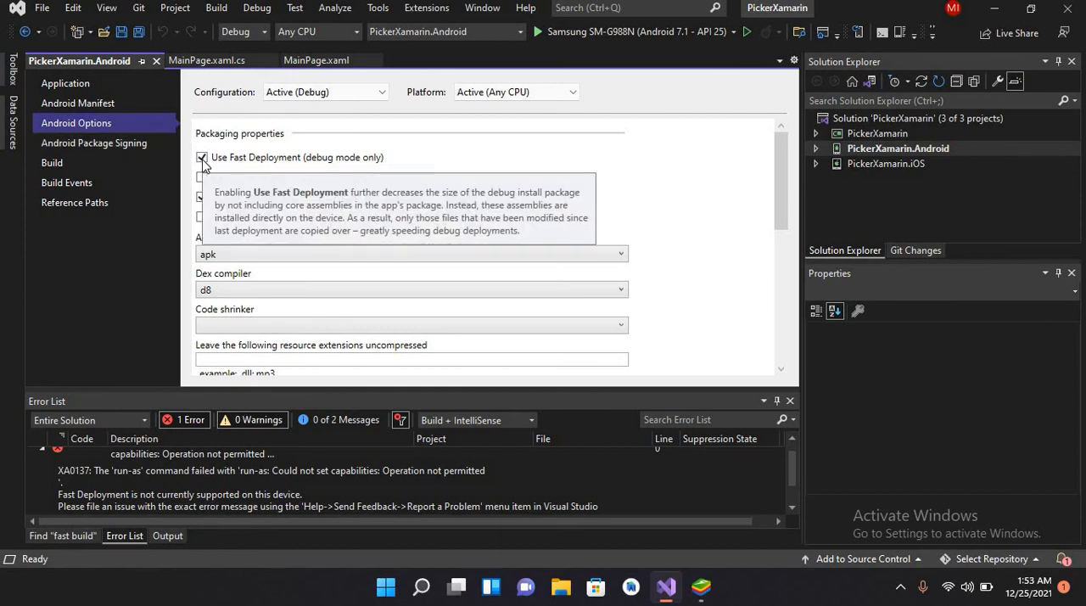
left_click(202, 157)
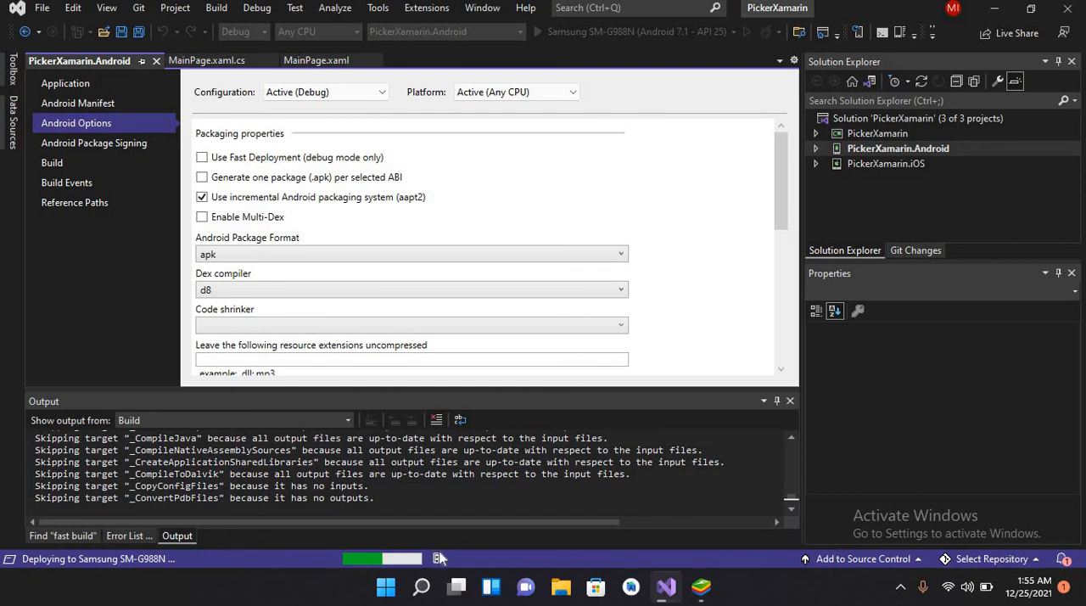
mouse_move(464, 558)
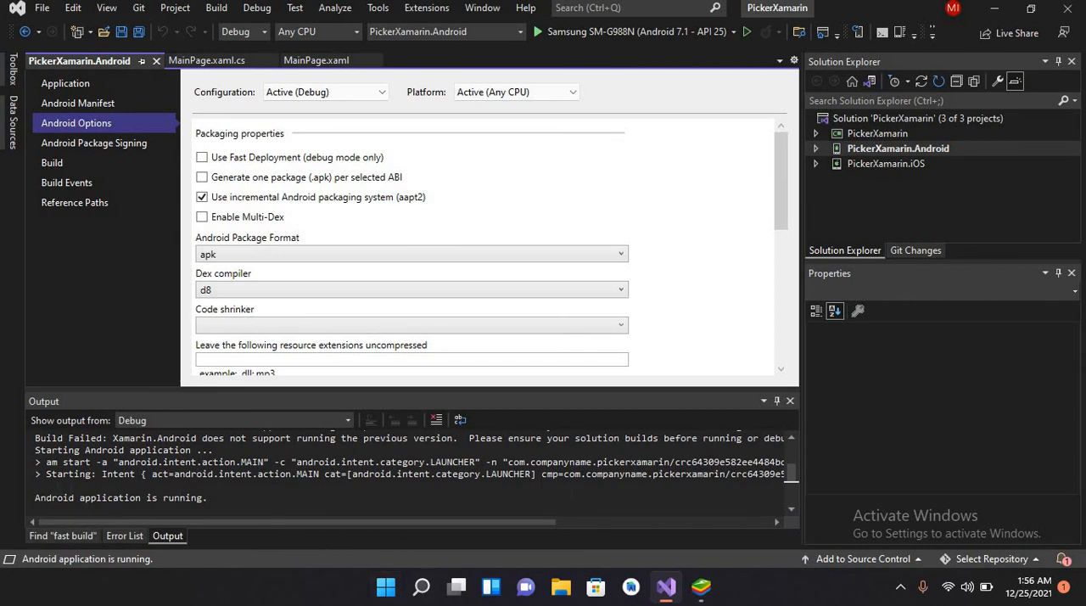
- Switch to BlueStacks to see the app's 'Welcome to Xamarin.Forms!' page
left_click(700, 586)
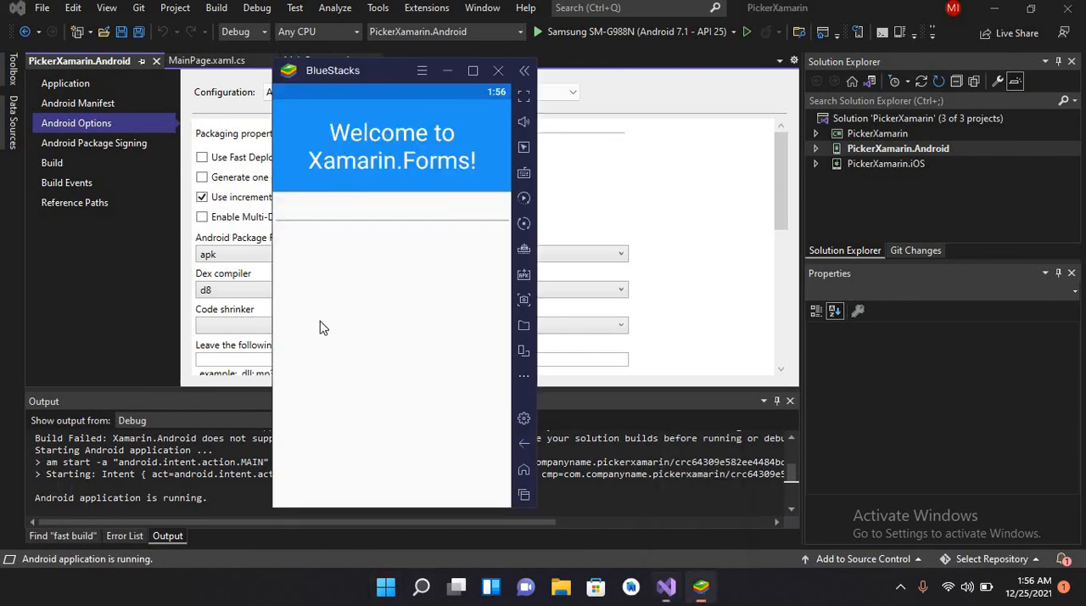
mouse_move(399, 229)
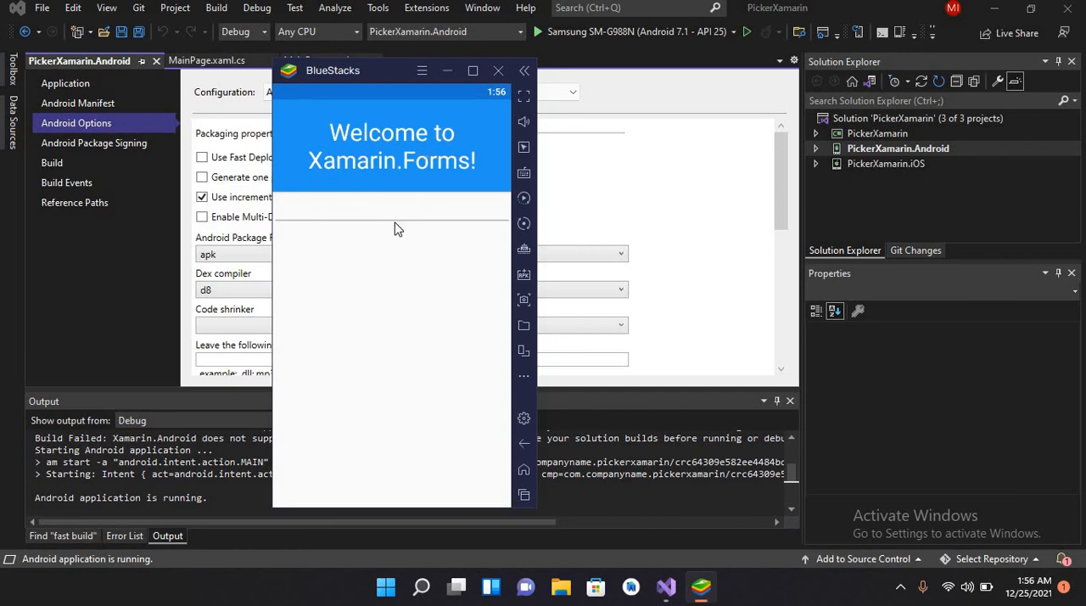
mouse_move(385, 207)
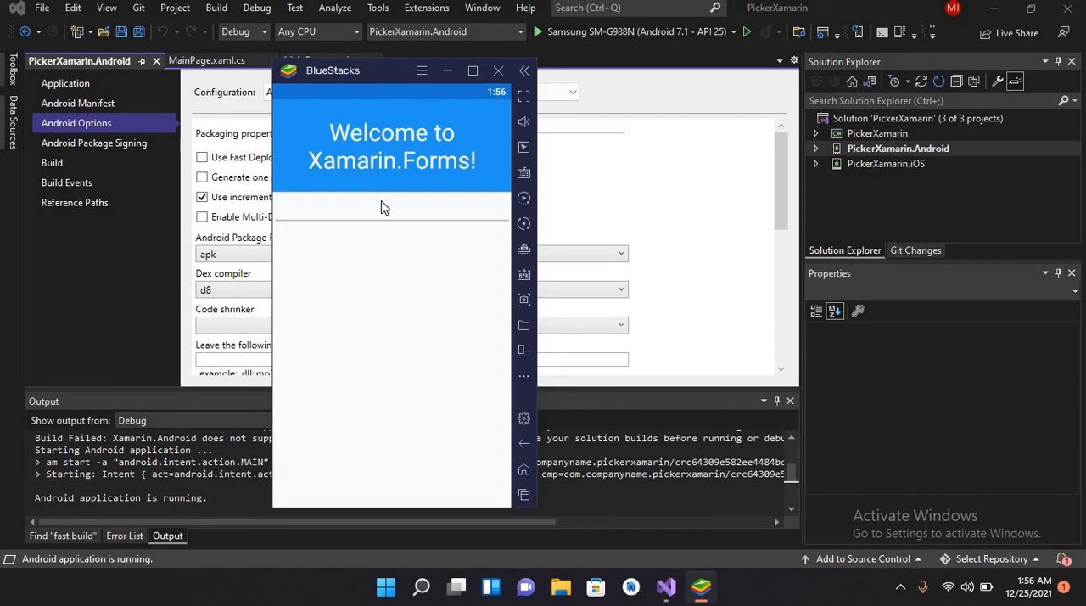
mouse_move(560, 146)
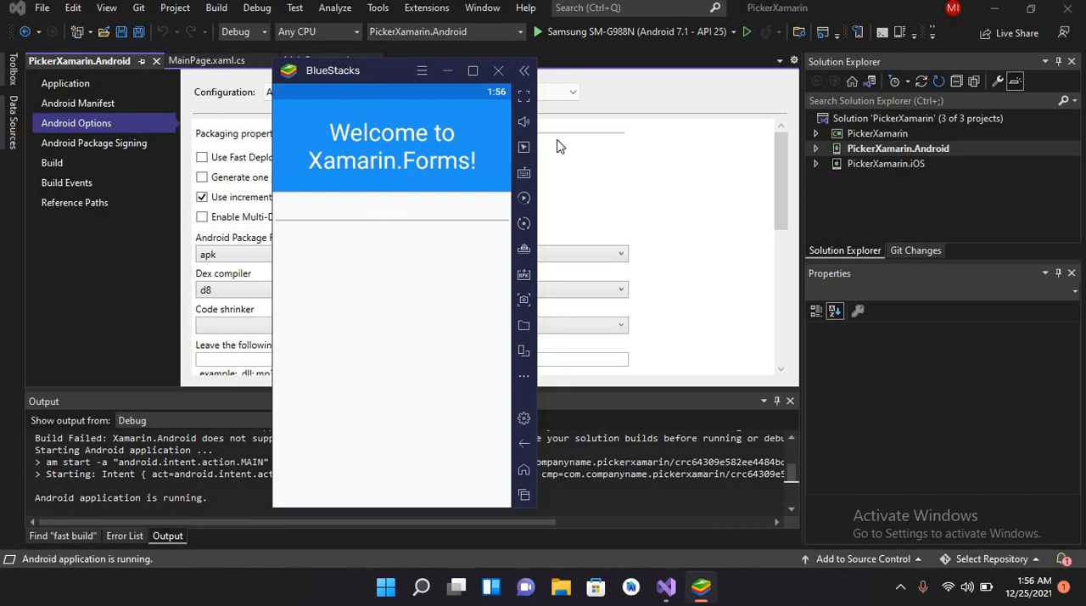